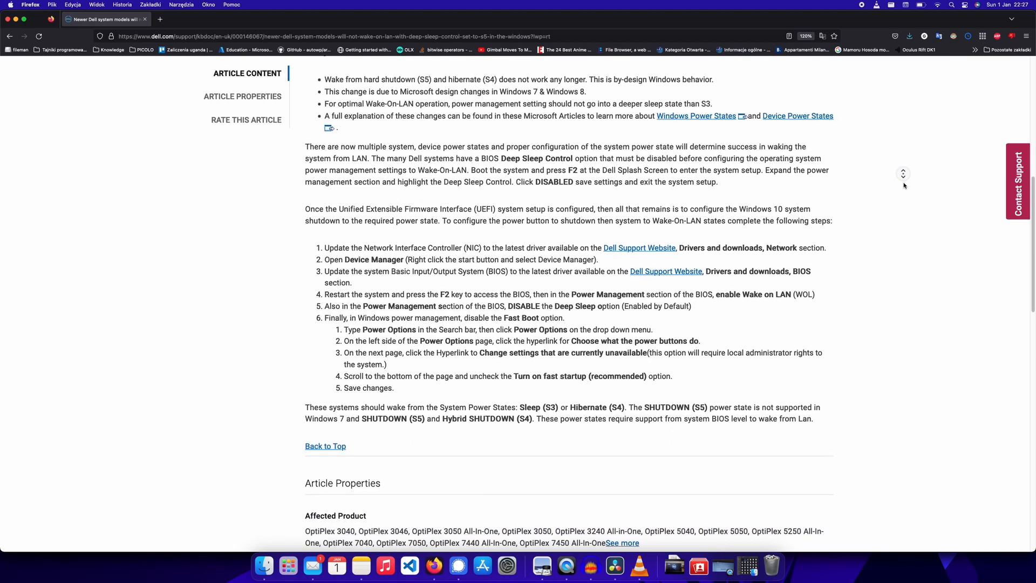
Step: Highlight the Dell article's note that deep sleep is enabled by default, then return to its Wake On LAN section
{"action": "scroll", "scroll_direction": "down", "scroll_amount": 3}
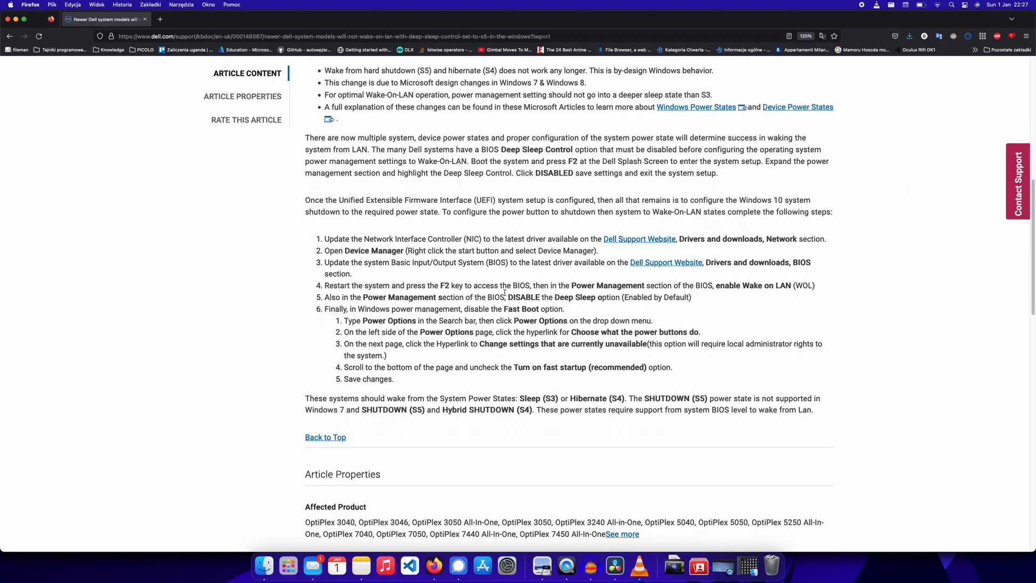
{"action": "left_click_drag", "start_coordinate": [555, 285], "coordinate": [815, 286]}
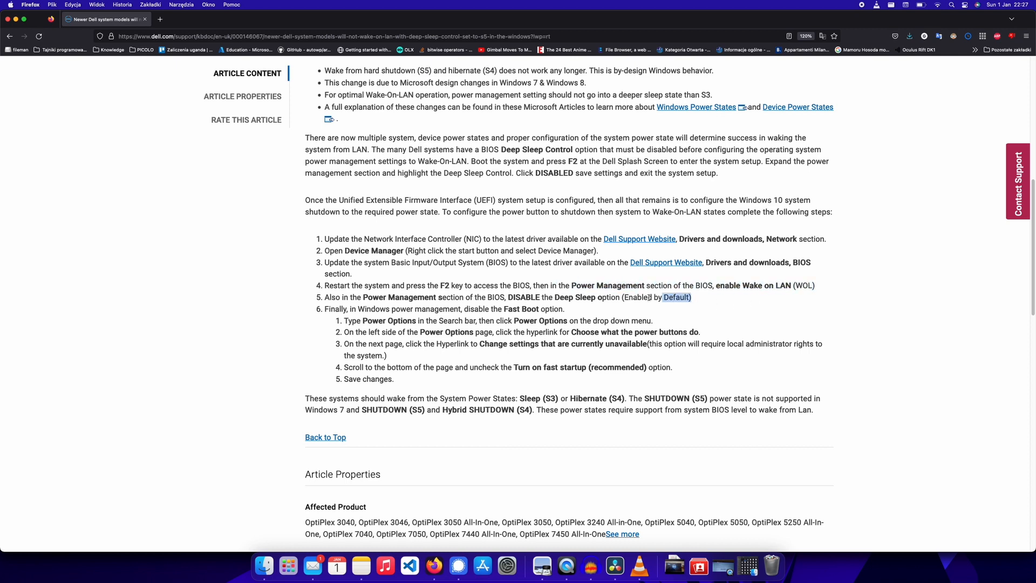
{"action": "left_click", "coordinate": [655, 311]}
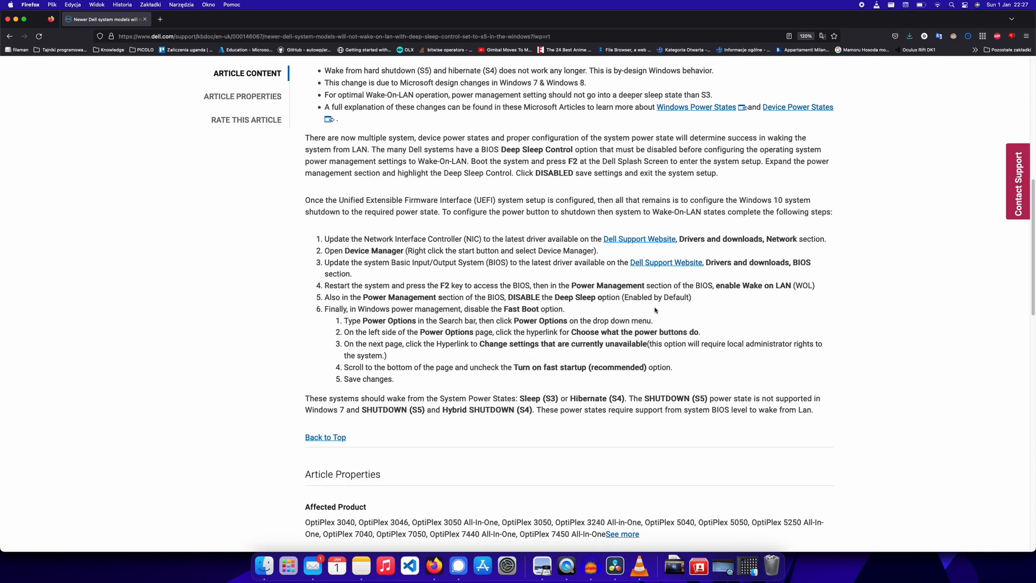
{"action": "mouse_move", "coordinate": [324, 311]}
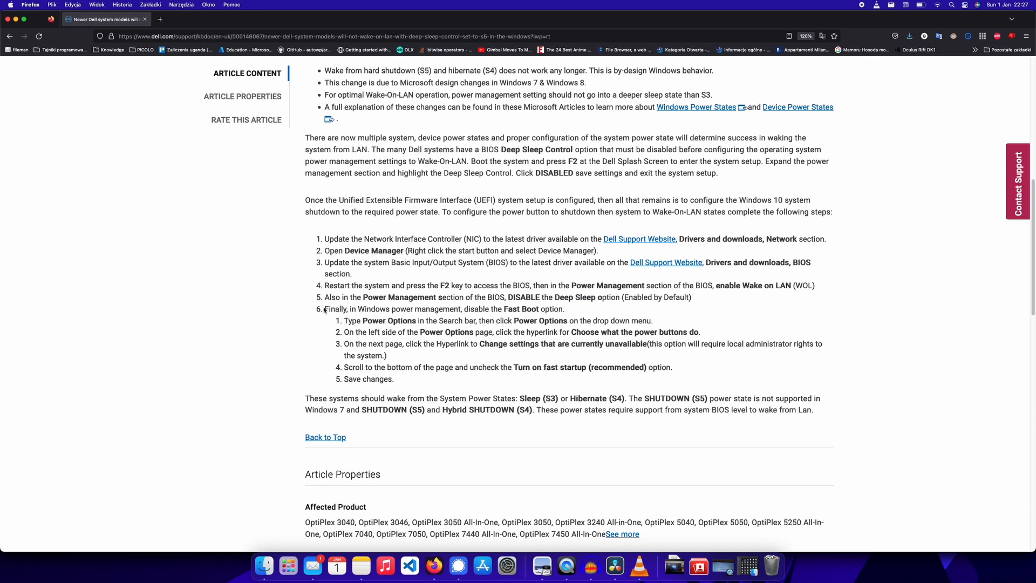
{"action": "left_click_drag", "start_coordinate": [325, 309], "coordinate": [394, 379]}
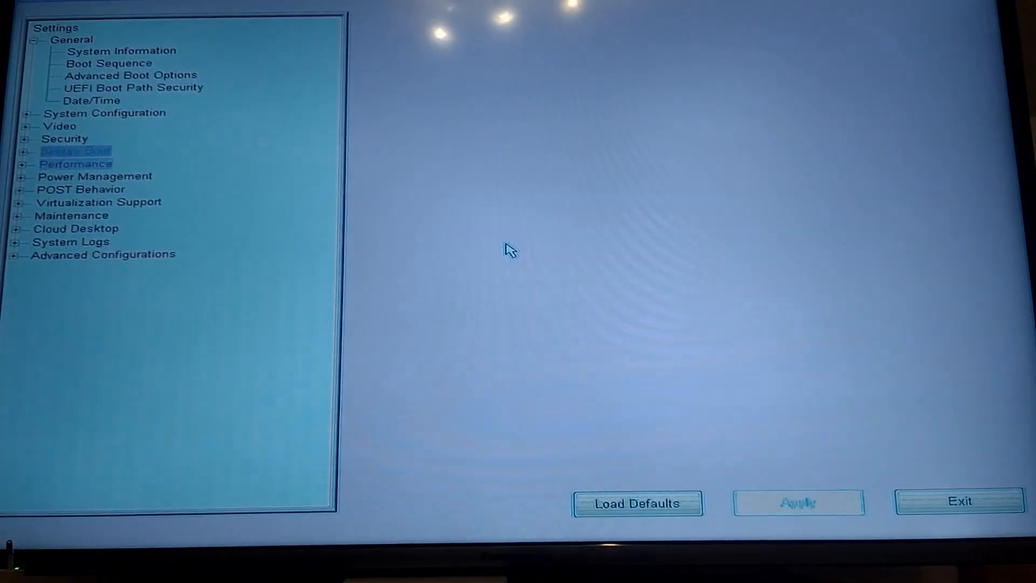
{"action": "left_click", "coordinate": [96, 176]}
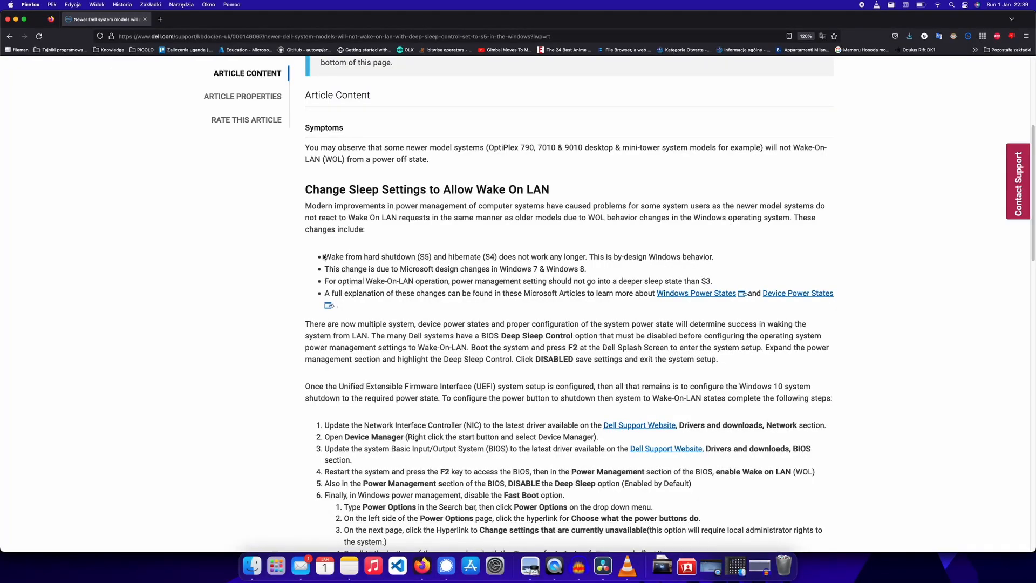
{"action": "left_click_drag", "start_coordinate": [323, 257], "coordinate": [575, 257]}
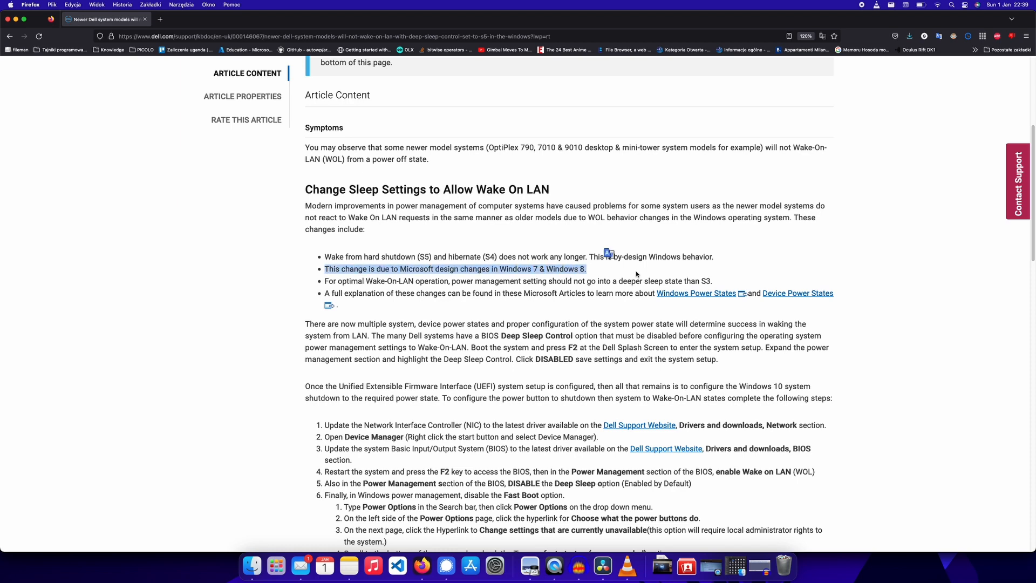
{"action": "left_click", "coordinate": [317, 281]}
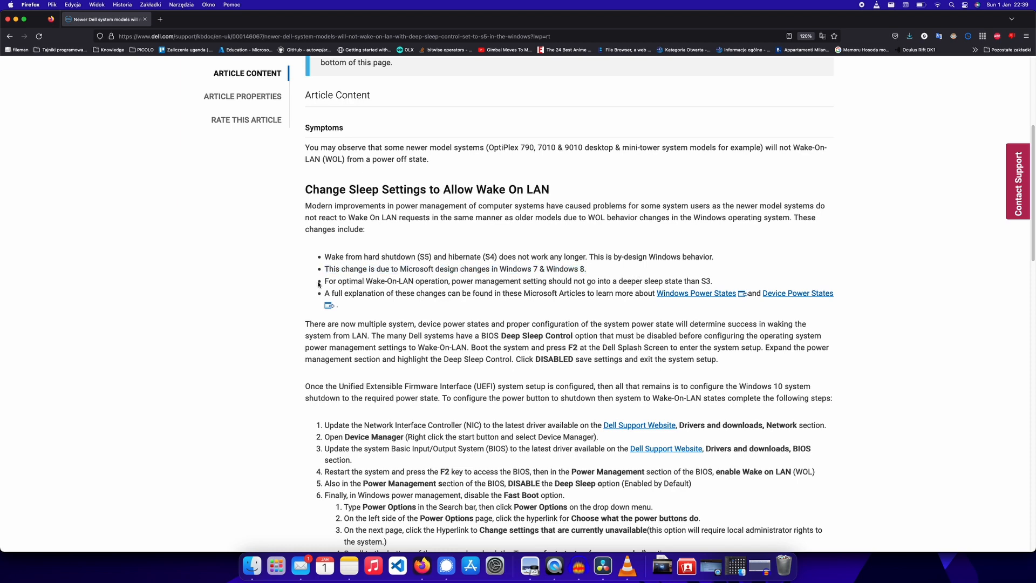
{"action": "mouse_move", "coordinate": [714, 277]}
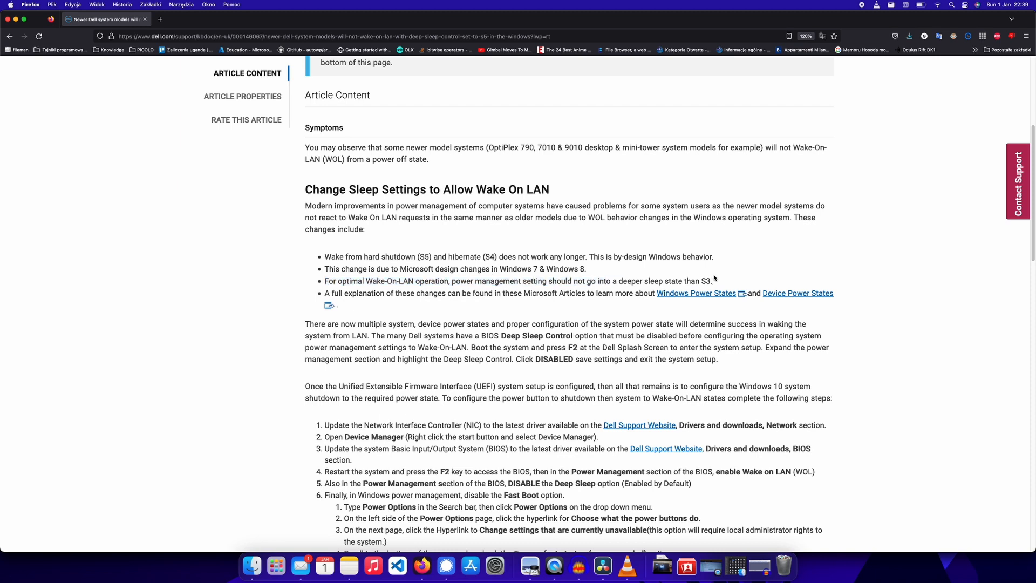
{"action": "mouse_move", "coordinate": [775, 333]}
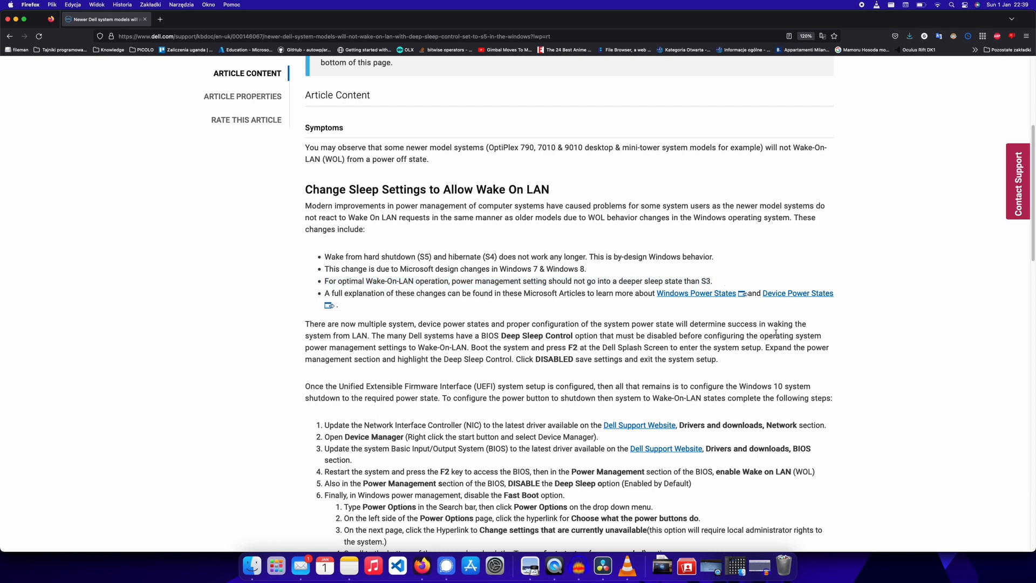
{"action": "mouse_move", "coordinate": [777, 333]}
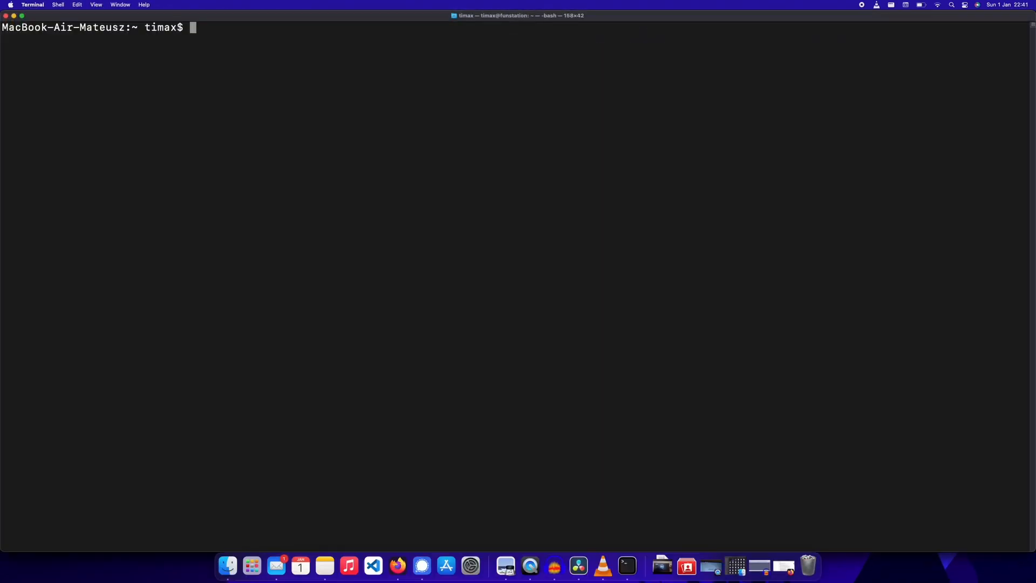
Step: Log into funstation over SSH as timax from the Terminal
{"action": "type", "text": "ssh timax@funstation"}
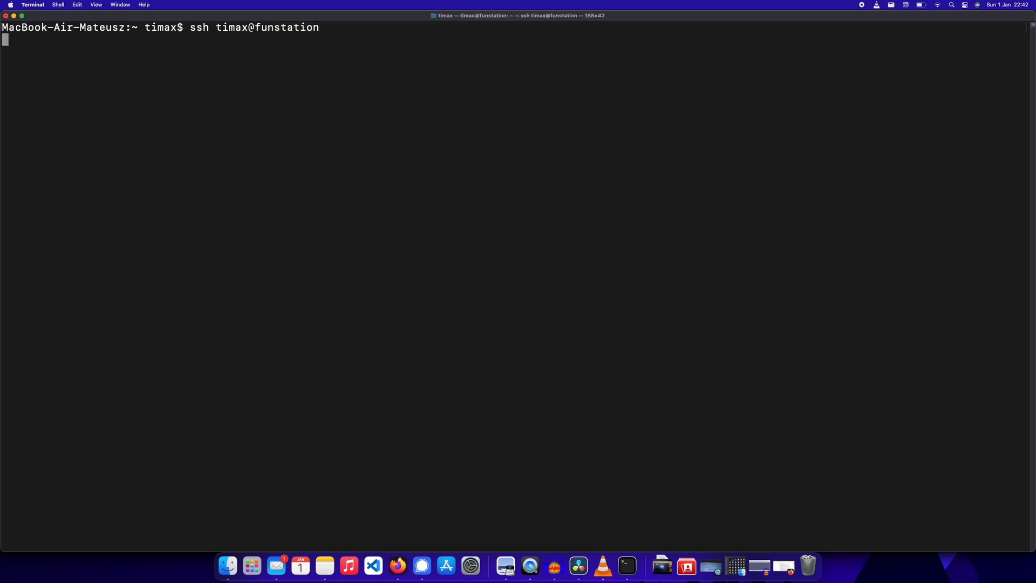
{"action": "key", "text": "Return"}
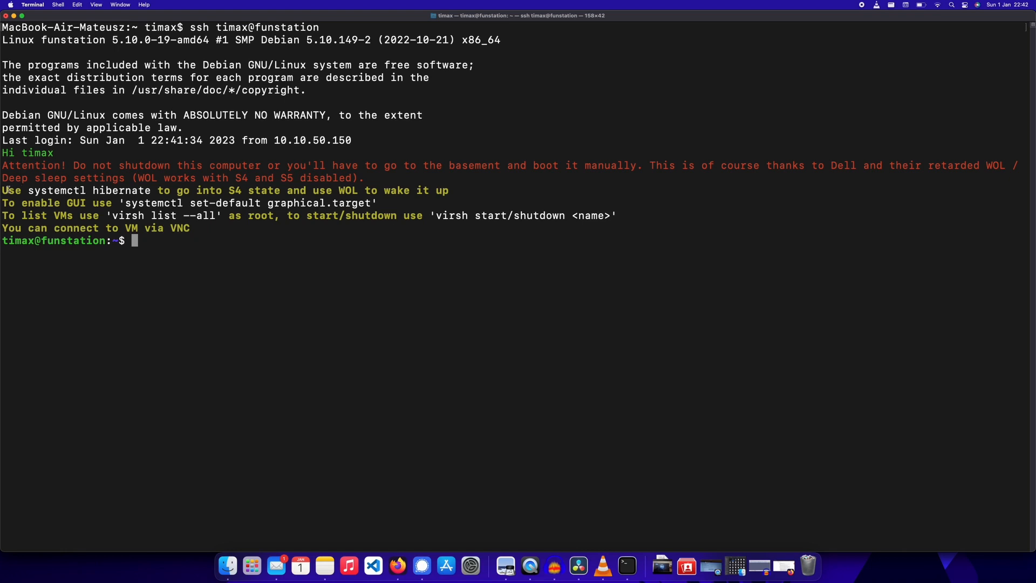
{"action": "left_click_drag", "start_coordinate": [2, 190], "coordinate": [449, 190]}
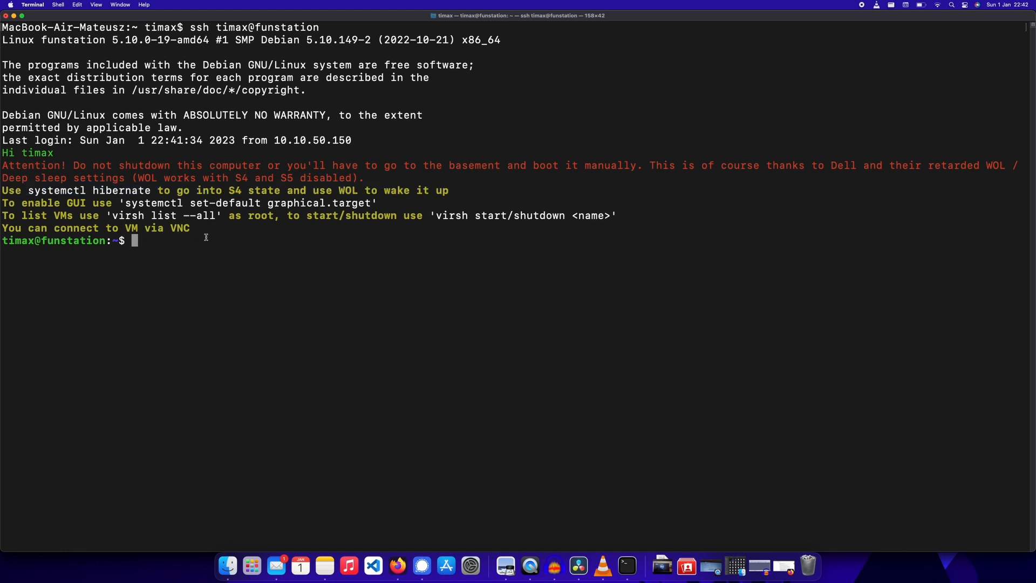
Step: Enter 'sudo systemctl hibernate' at the funstation remote prompt
{"action": "type", "text": "sudo systemctl"}
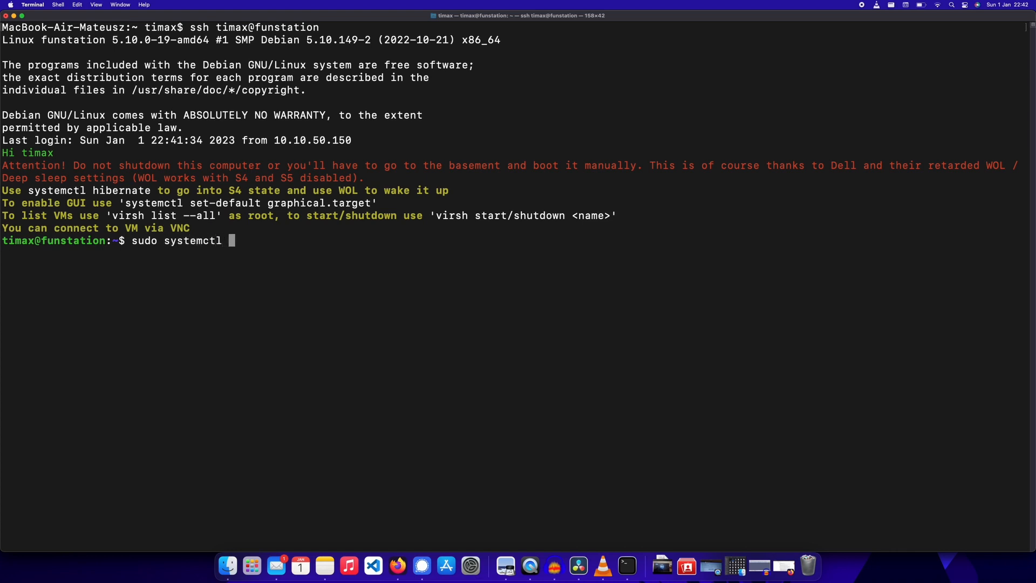
{"action": "type", "text": "hibertn"}
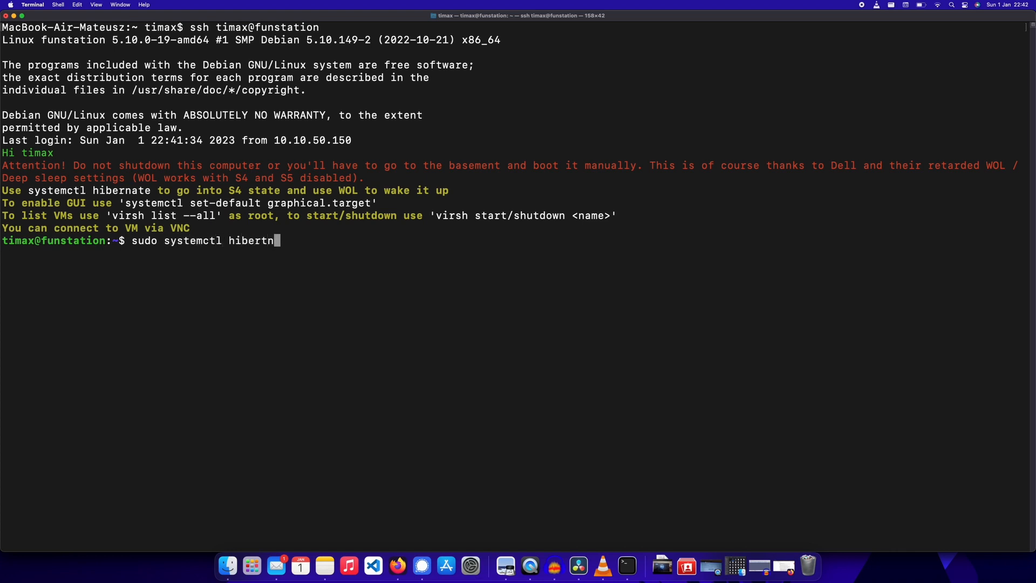